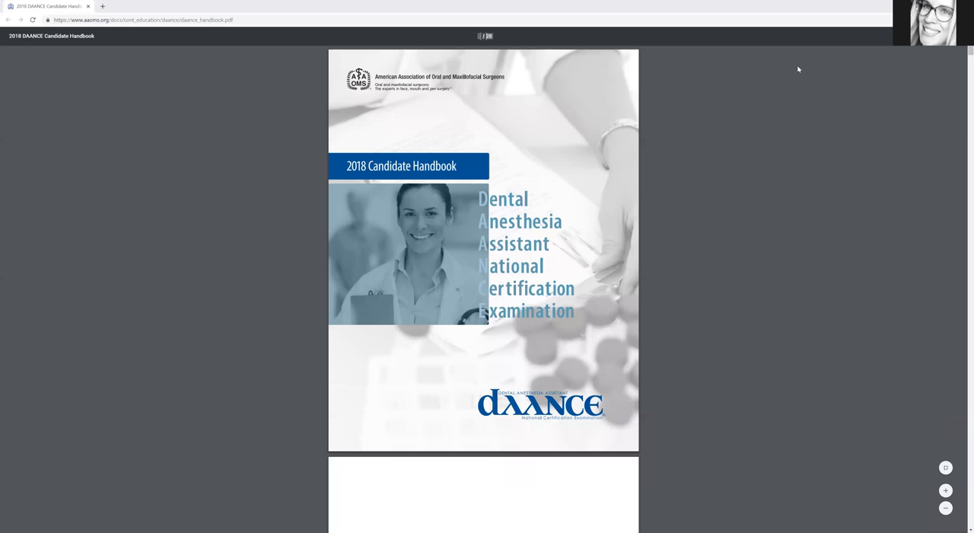
pyautogui.moveTo(793, 67)
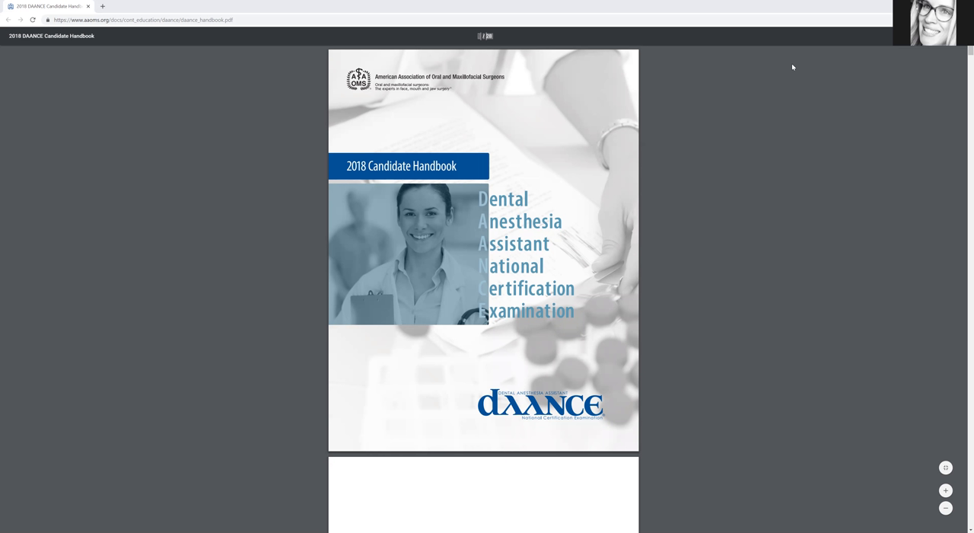
pyautogui.moveTo(773, 96)
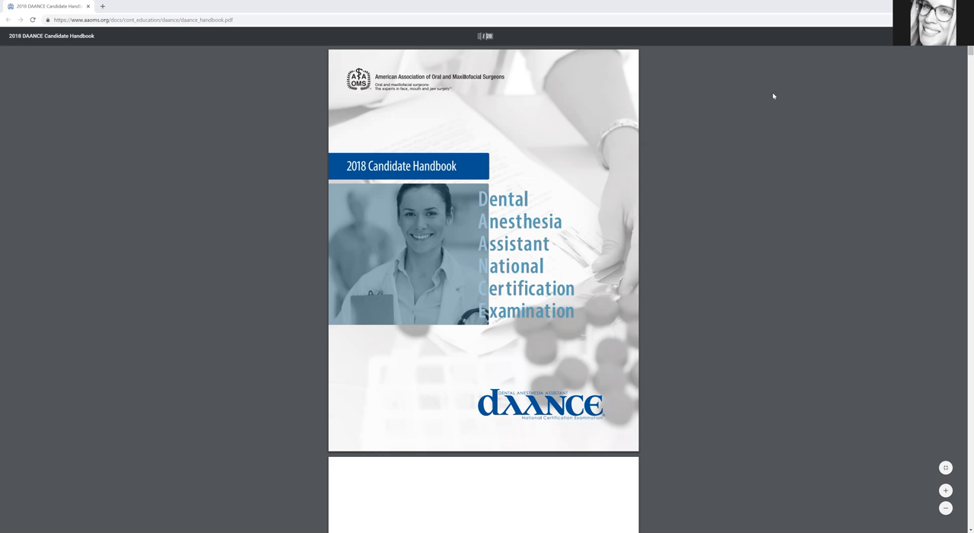
pyautogui.moveTo(666, 111)
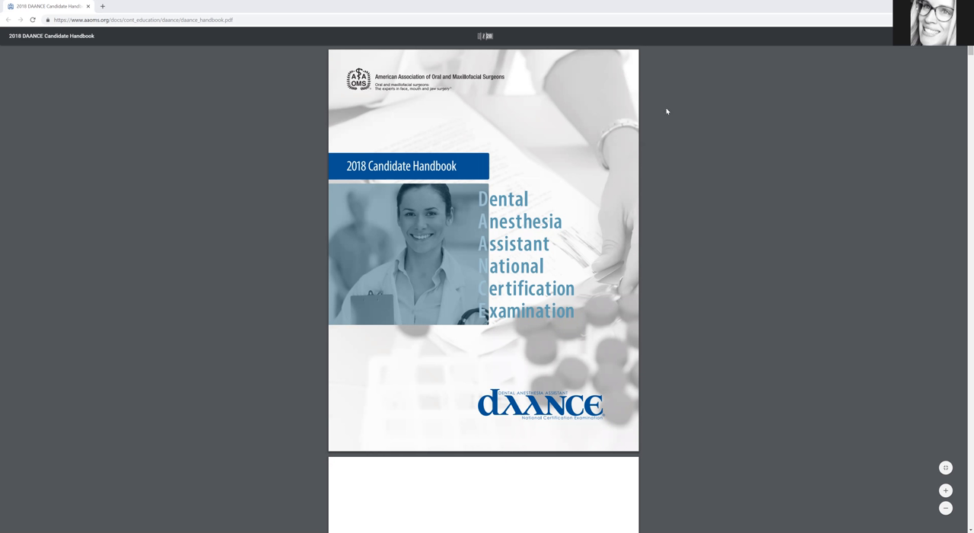
pyautogui.moveTo(658, 110)
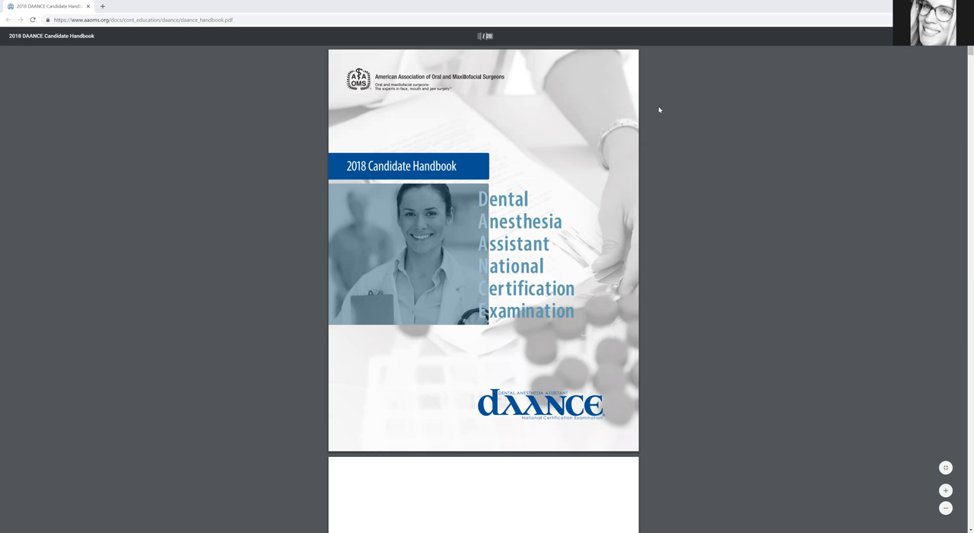
pyautogui.moveTo(655, 107)
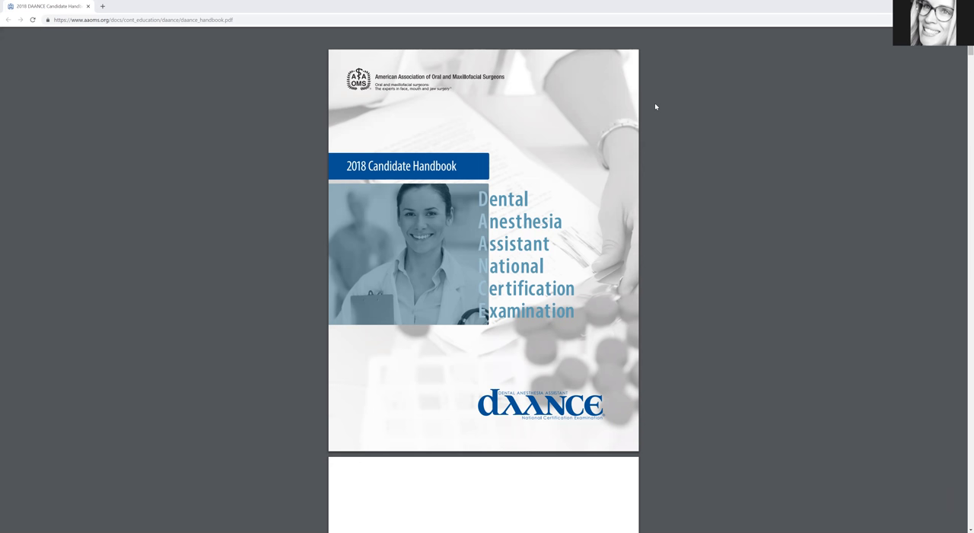
pyautogui.moveTo(587, 124)
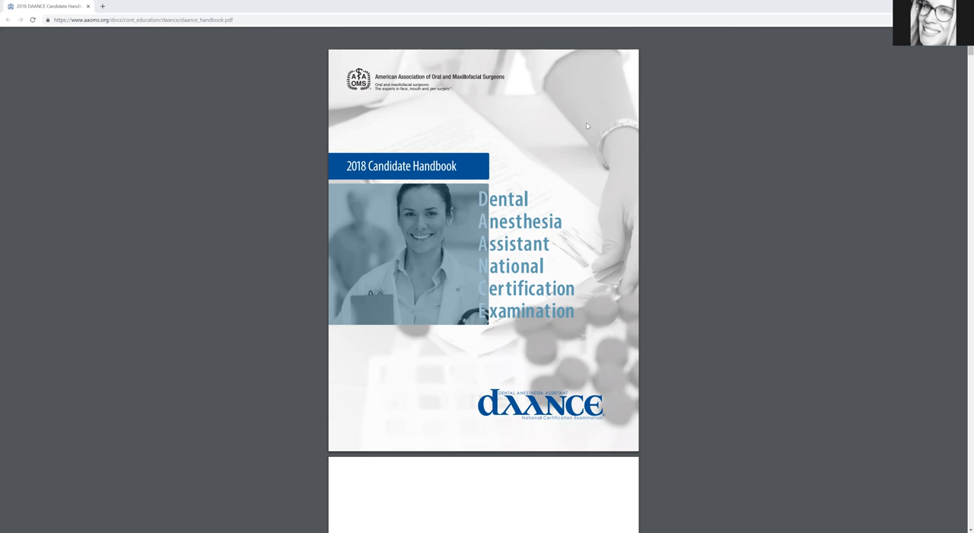
pyautogui.moveTo(487, 143)
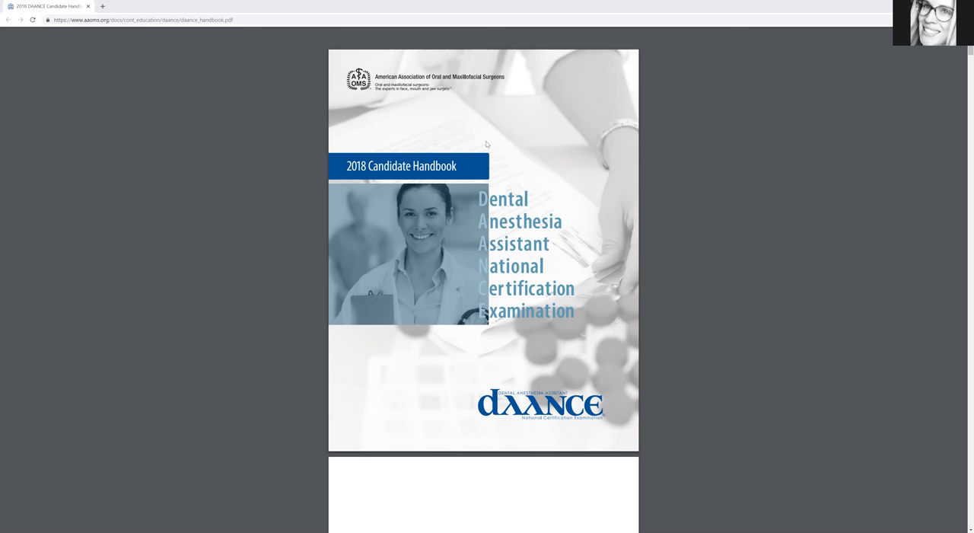
pyautogui.moveTo(484, 160)
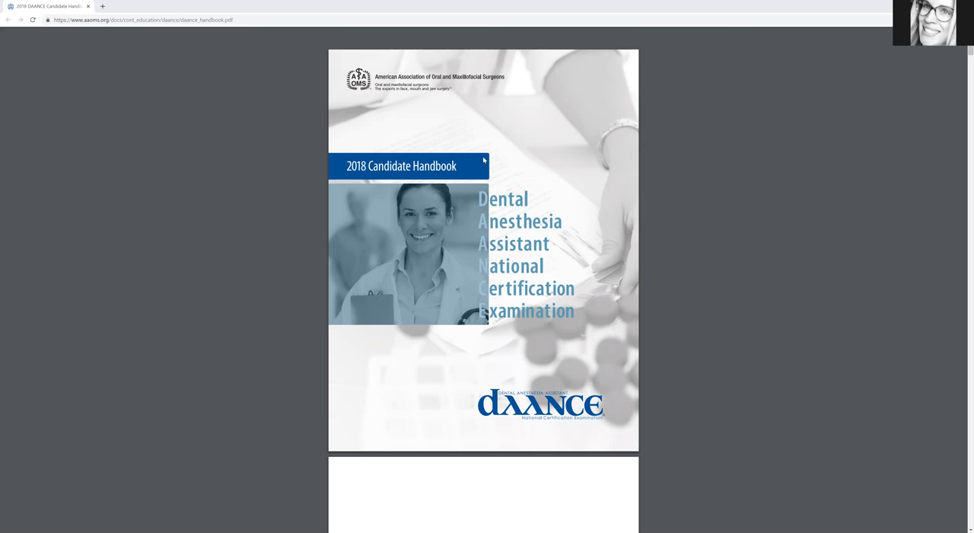
pyautogui.moveTo(496, 143)
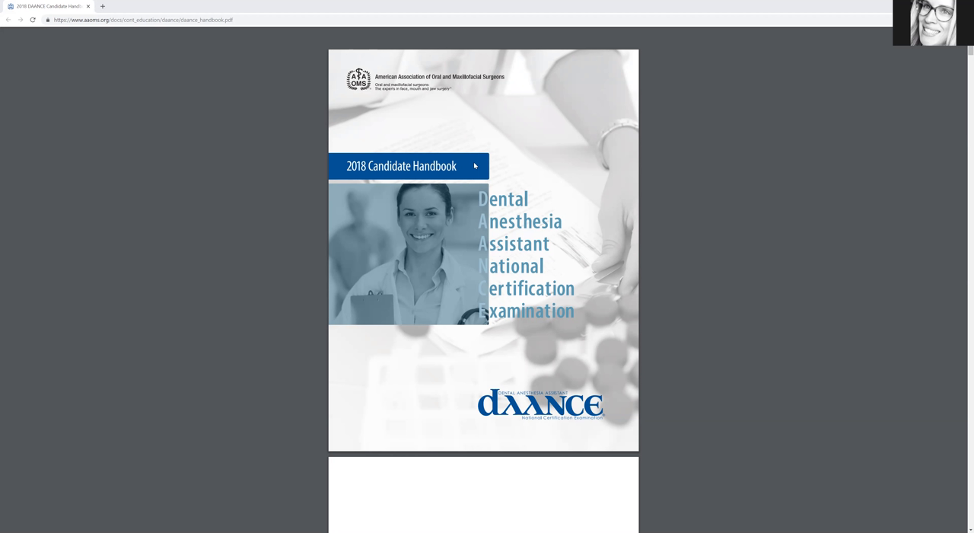
pyautogui.moveTo(472, 164)
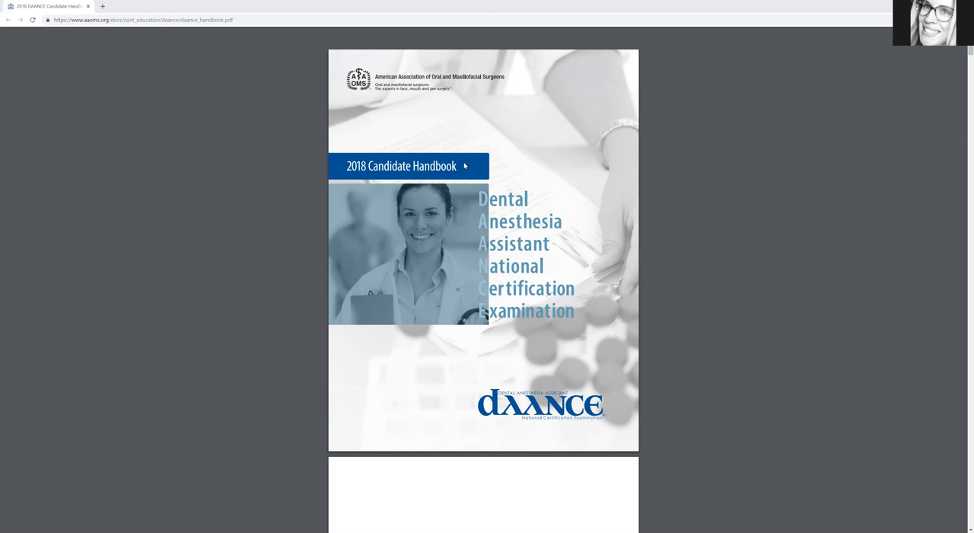
pyautogui.moveTo(469, 164)
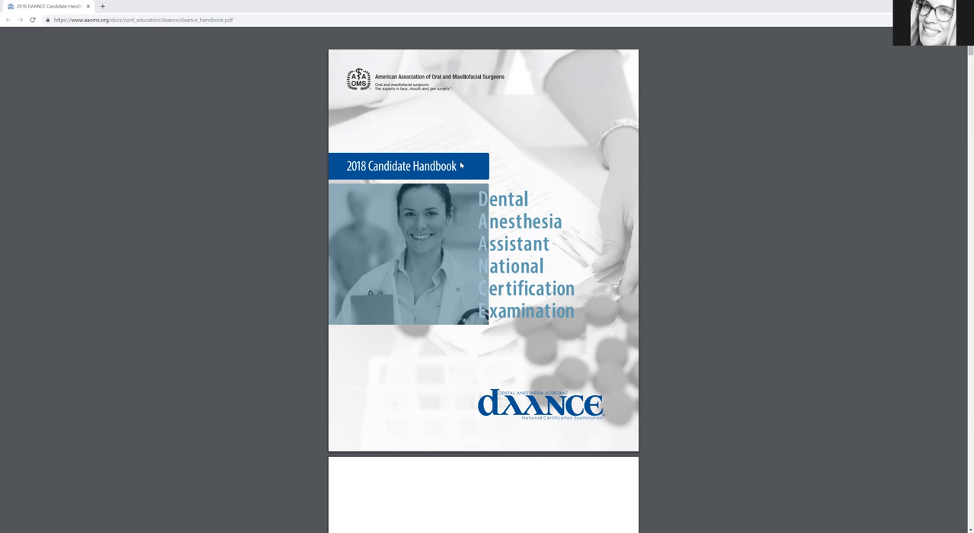
pyautogui.moveTo(465, 166)
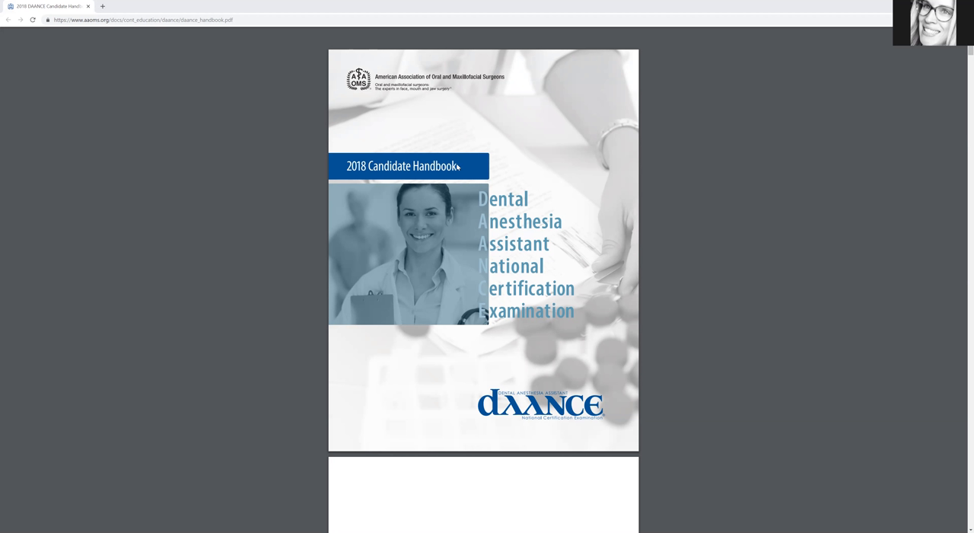
pyautogui.moveTo(449, 182)
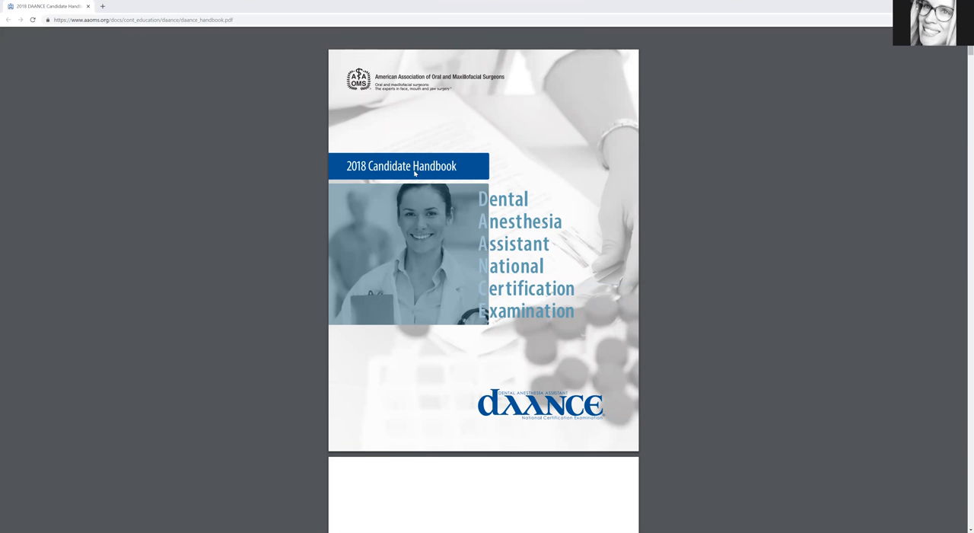
pyautogui.moveTo(370, 182)
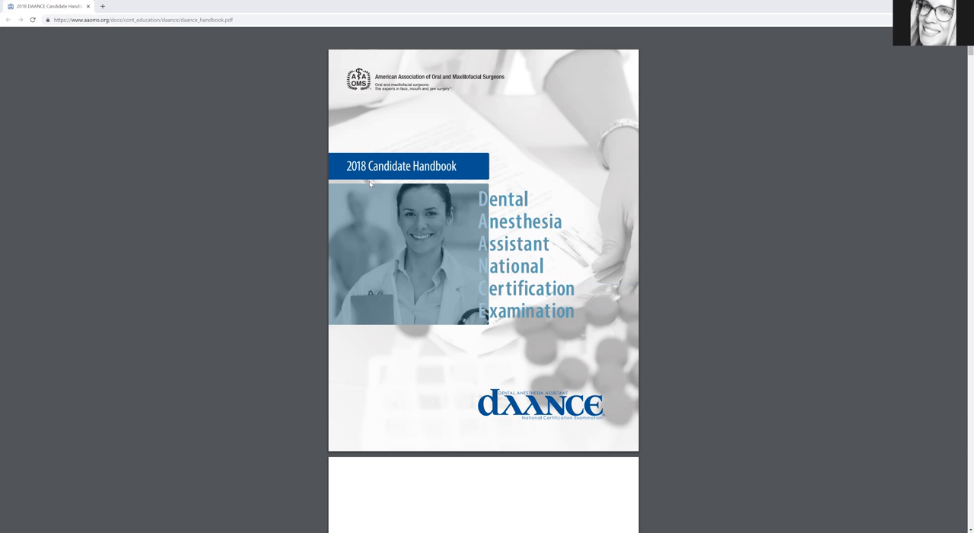
pyautogui.moveTo(344, 195)
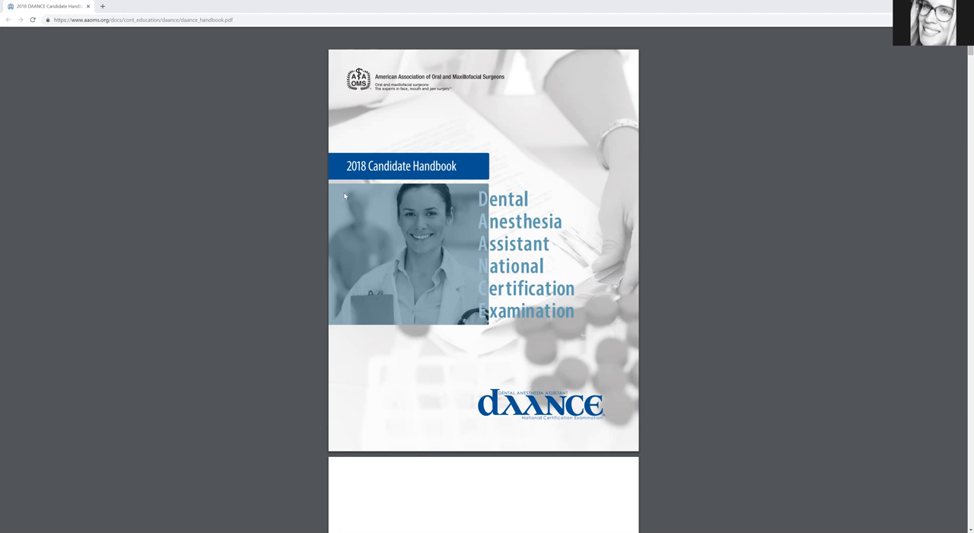
pyautogui.moveTo(326, 502)
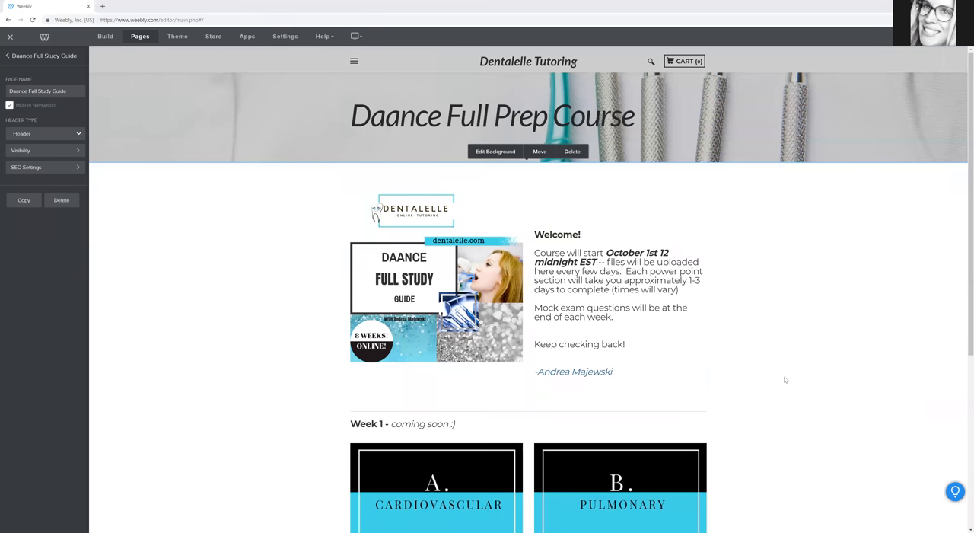
# Show the Daance Full Prep Course page and select its Dentalelle study guide banner image.
pyautogui.click(616, 289)
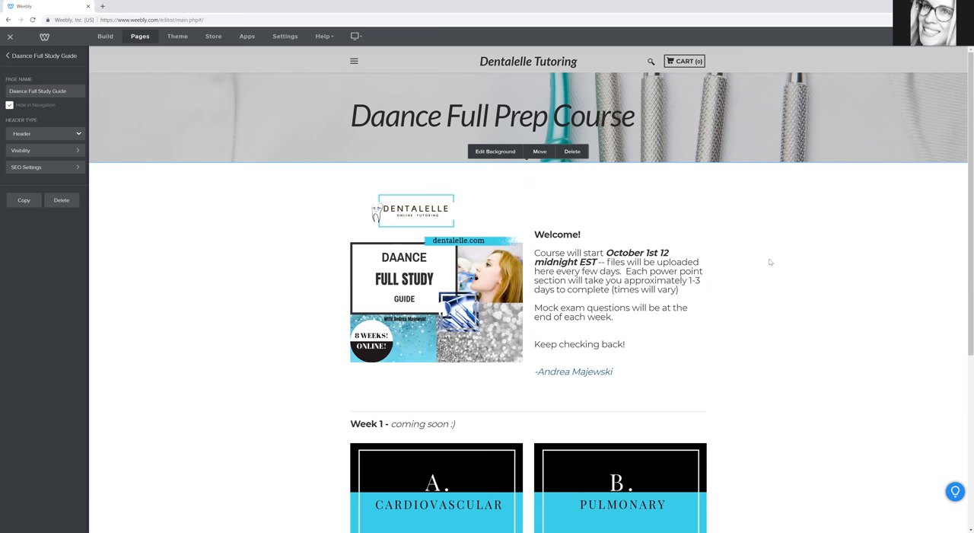
pyautogui.scroll(-3)
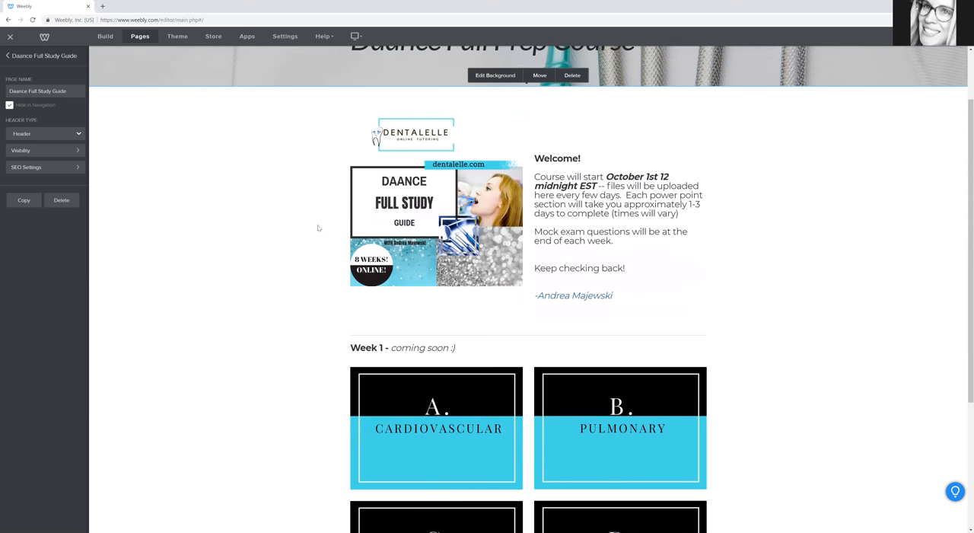
pyautogui.click(435, 225)
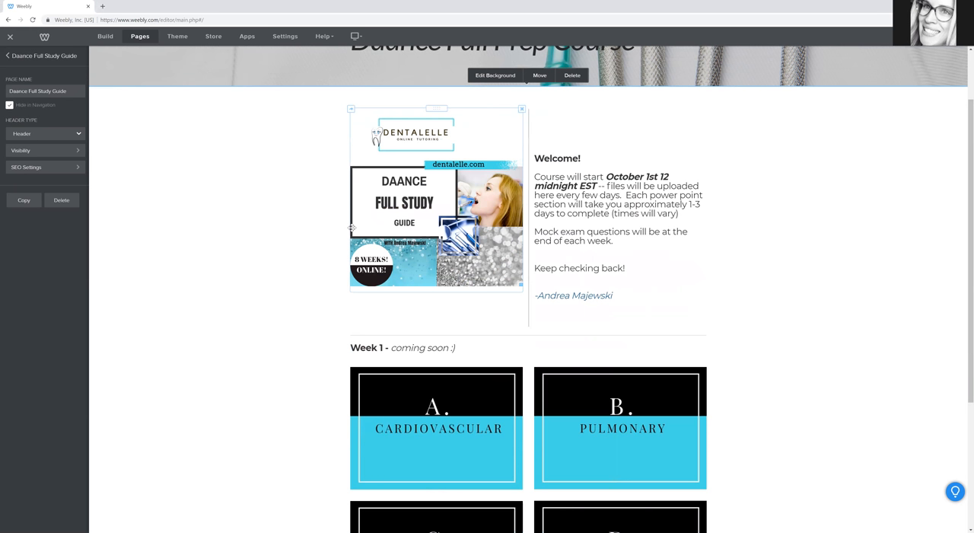
pyautogui.moveTo(352, 228)
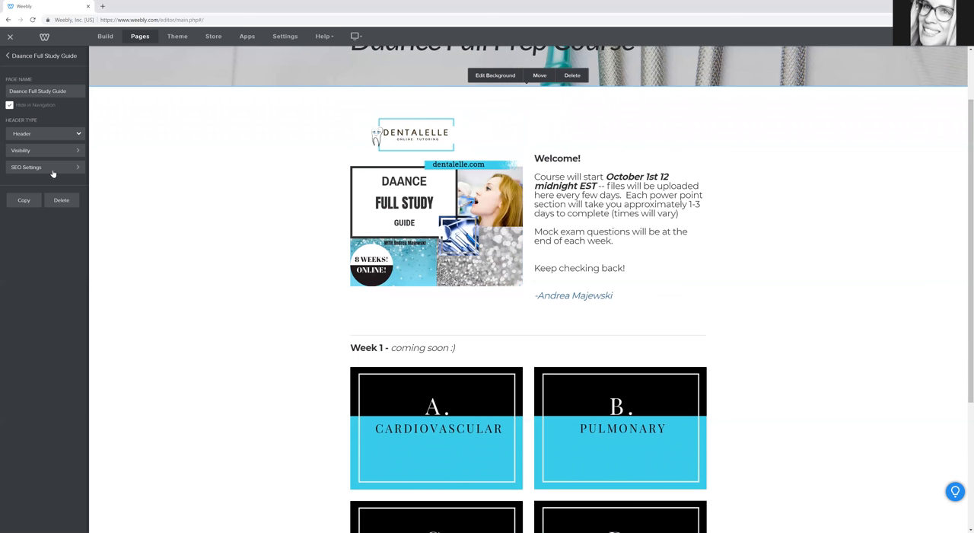
pyautogui.moveTo(730, 58)
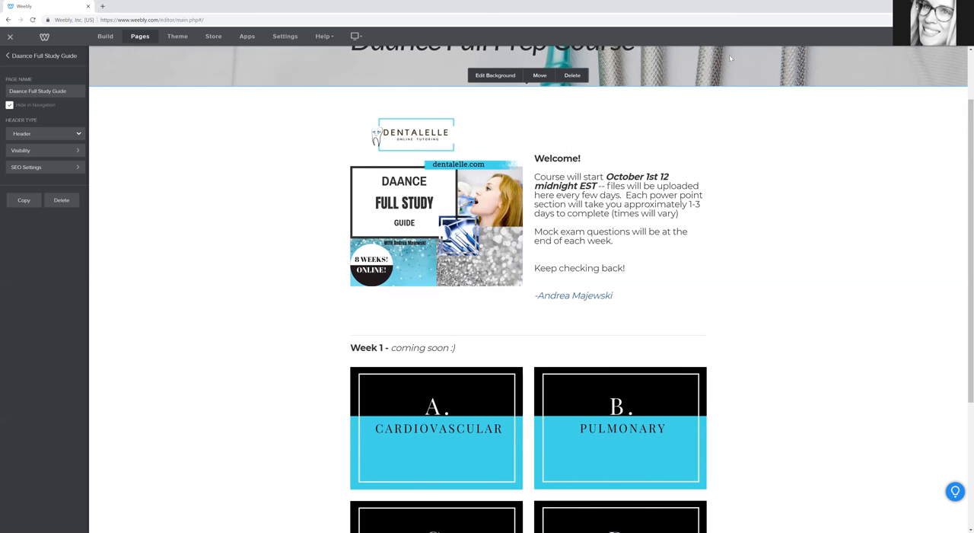
pyautogui.moveTo(633, 15)
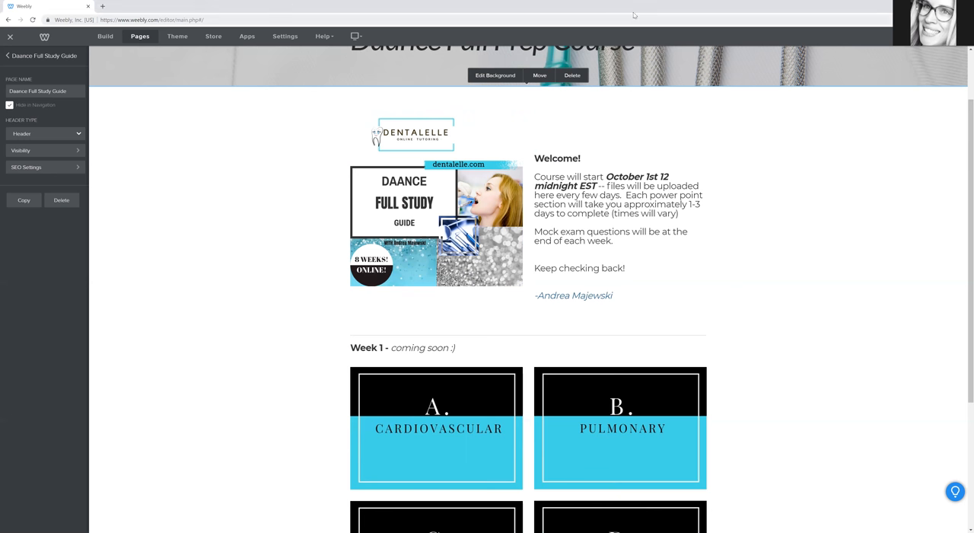
# Load the live dentalelle.com homepage in a new tab and browse to its course list.
pyautogui.click(152, 18)
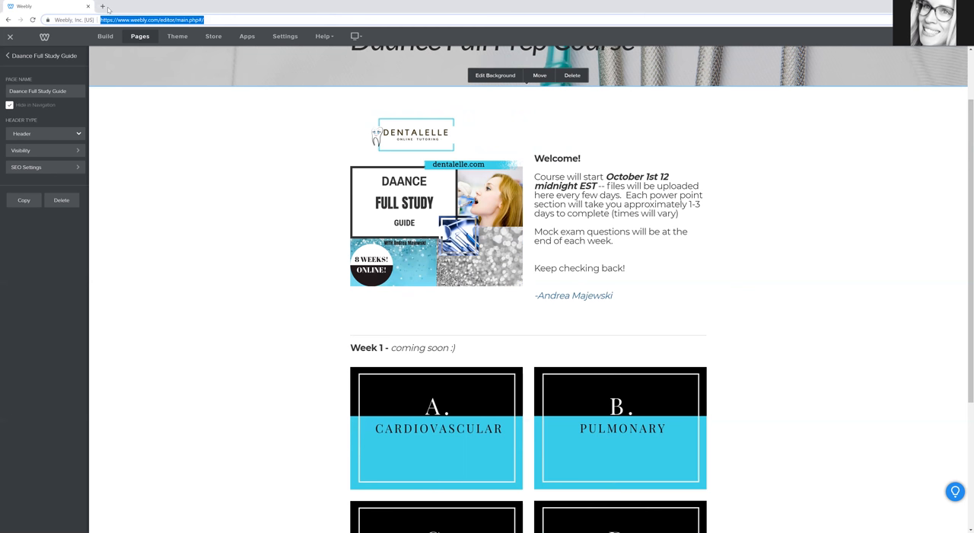
pyautogui.click(104, 6)
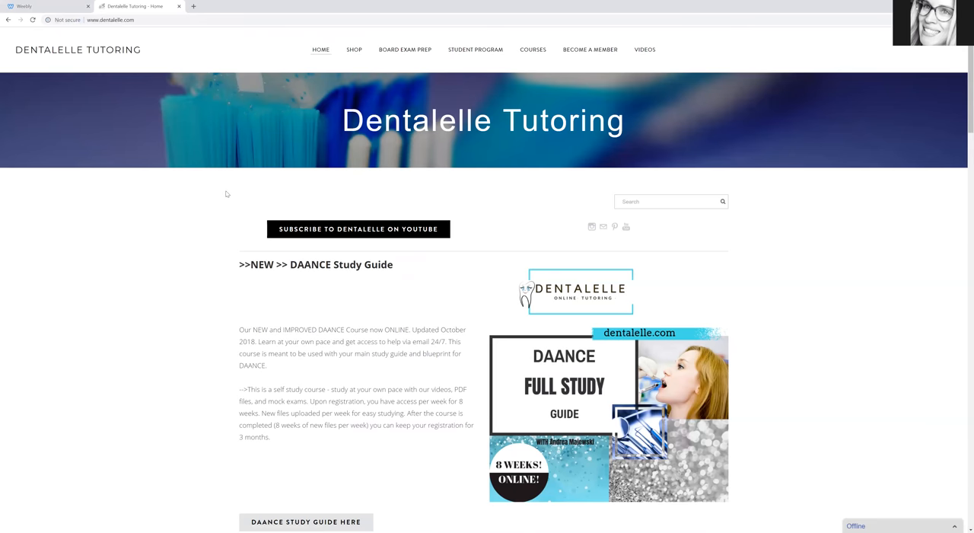
pyautogui.scroll(-3)
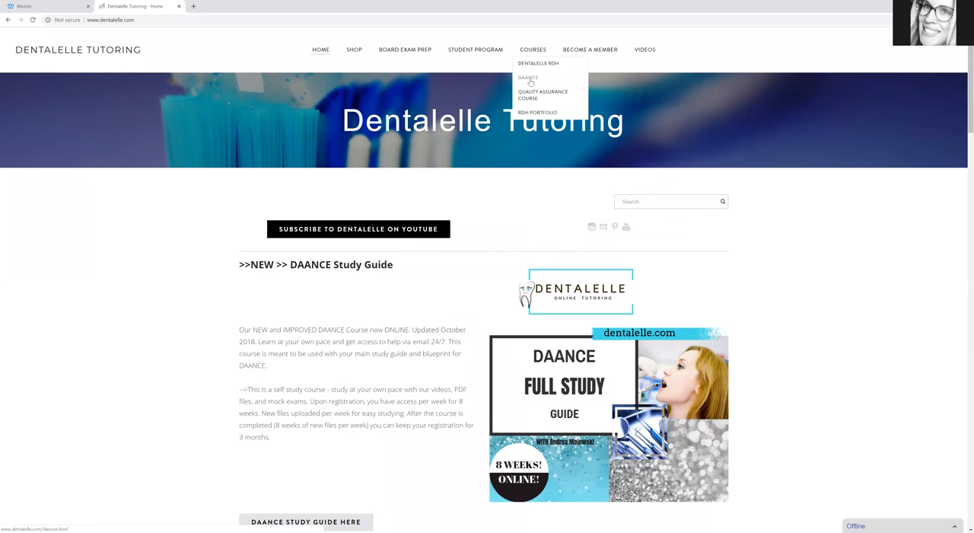
# Go to the DAANCE course page from the COURSES dropdown.
pyautogui.click(525, 77)
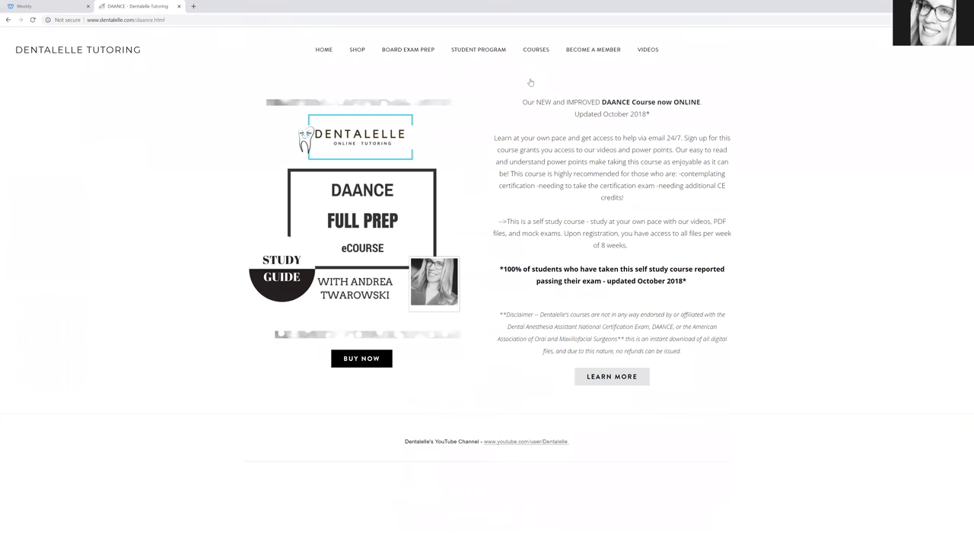
pyautogui.moveTo(493, 228)
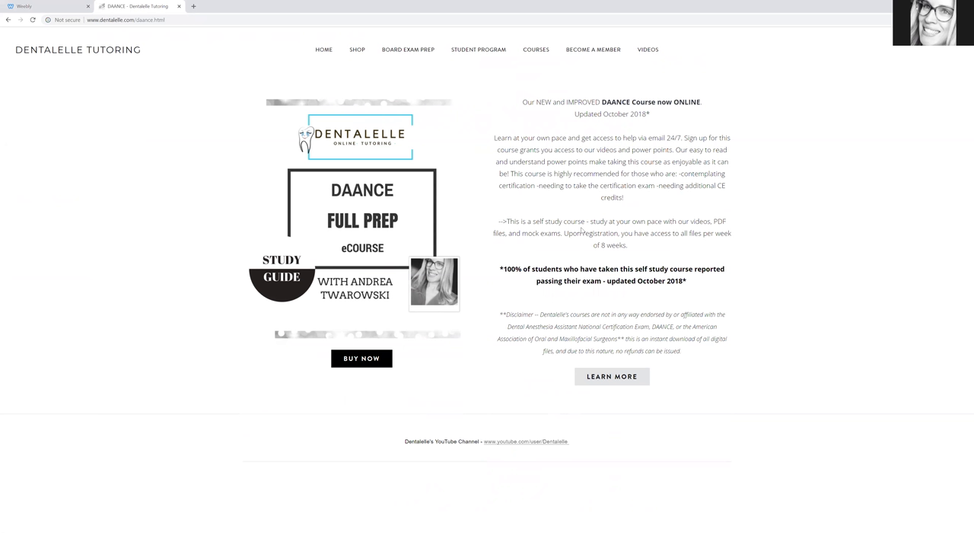
pyautogui.moveTo(583, 231)
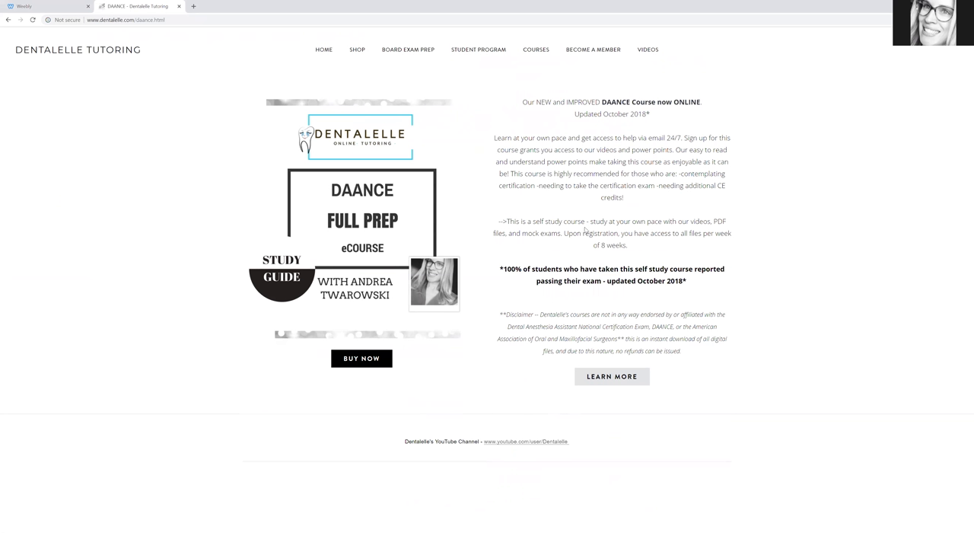
pyautogui.moveTo(757, 151)
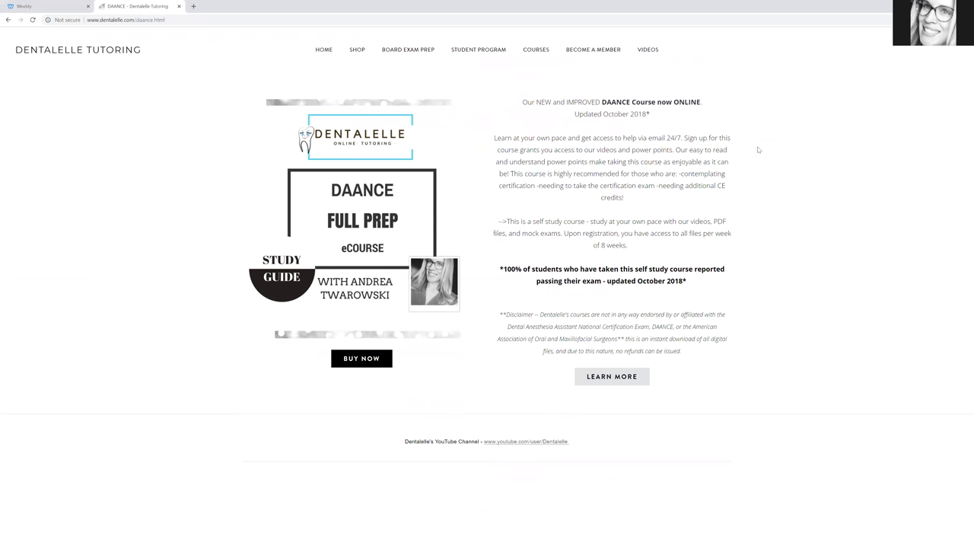
pyautogui.moveTo(365, 318)
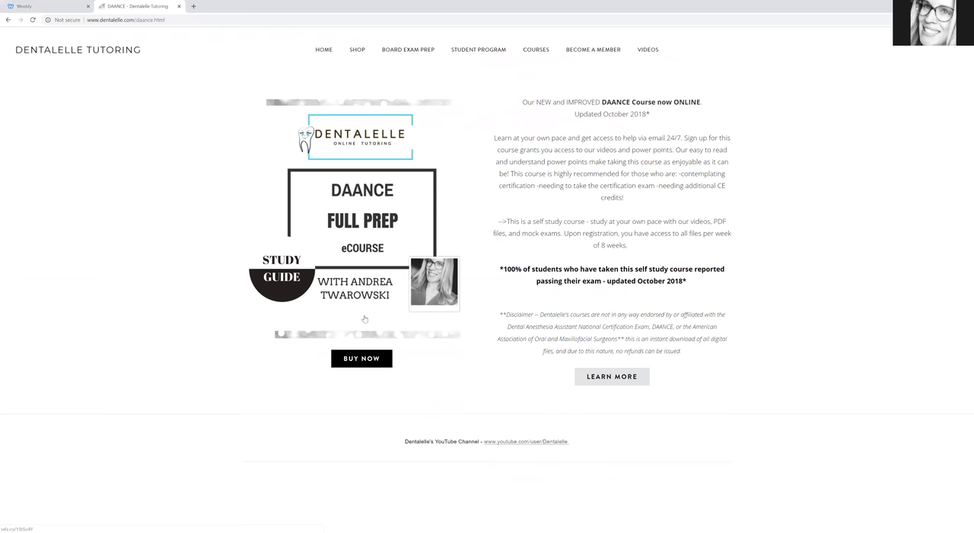
# Follow BUY NOW to the Sellfy DAANCE eCourse Self Study listing at $322.50.
pyautogui.click(362, 357)
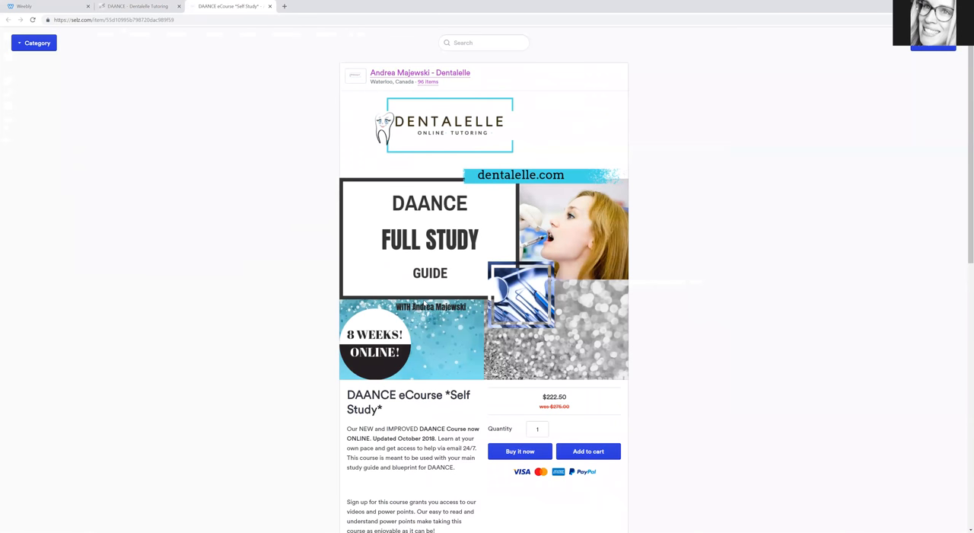
pyautogui.scroll(-3)
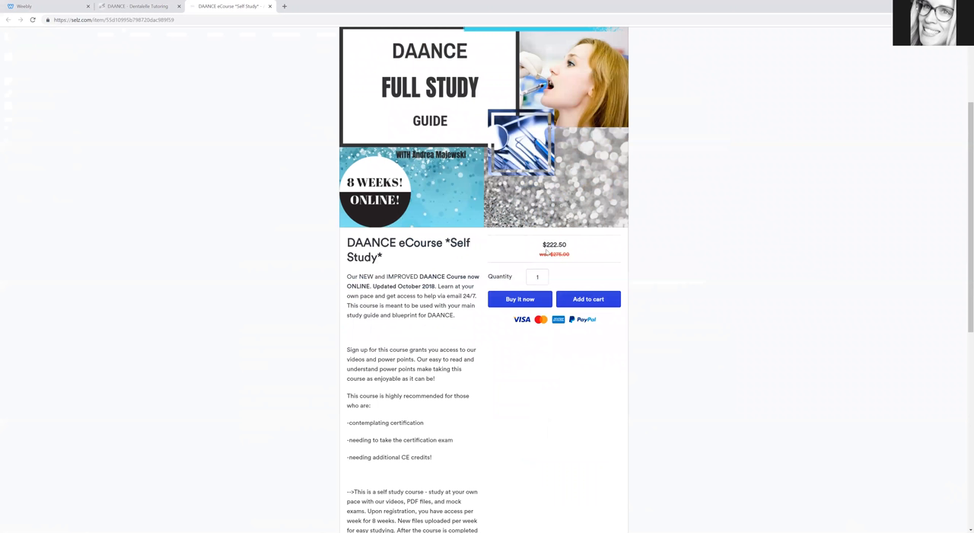
pyautogui.moveTo(560, 256)
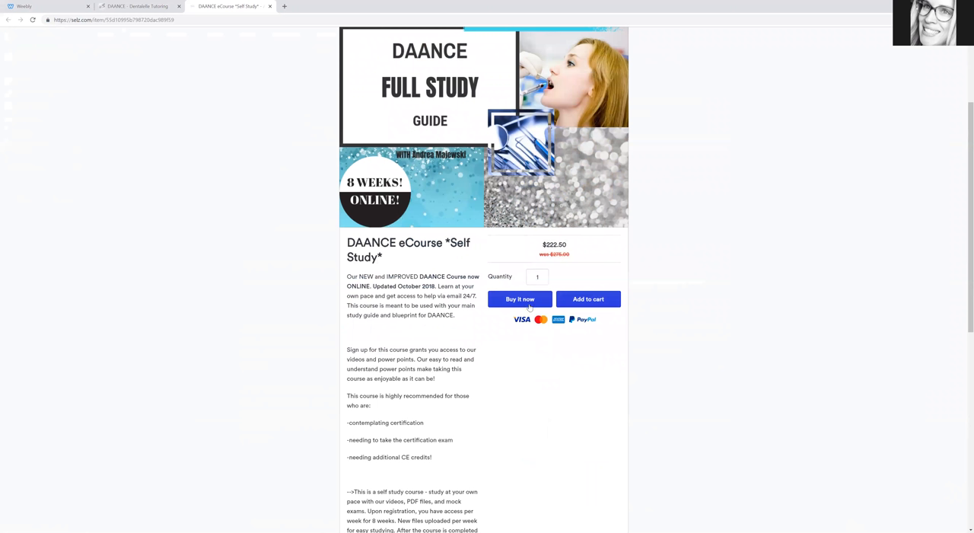
pyautogui.moveTo(509, 330)
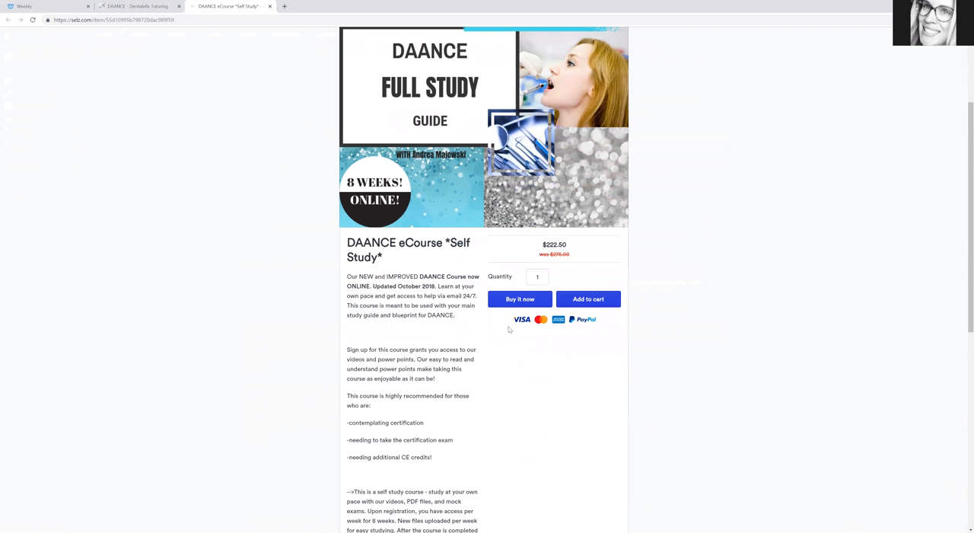
pyautogui.moveTo(502, 329)
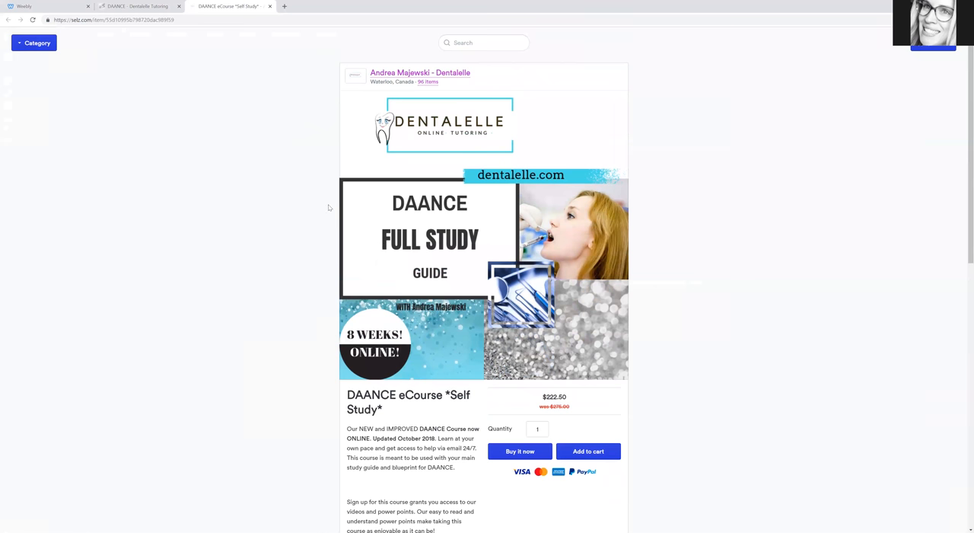
pyautogui.moveTo(761, 61)
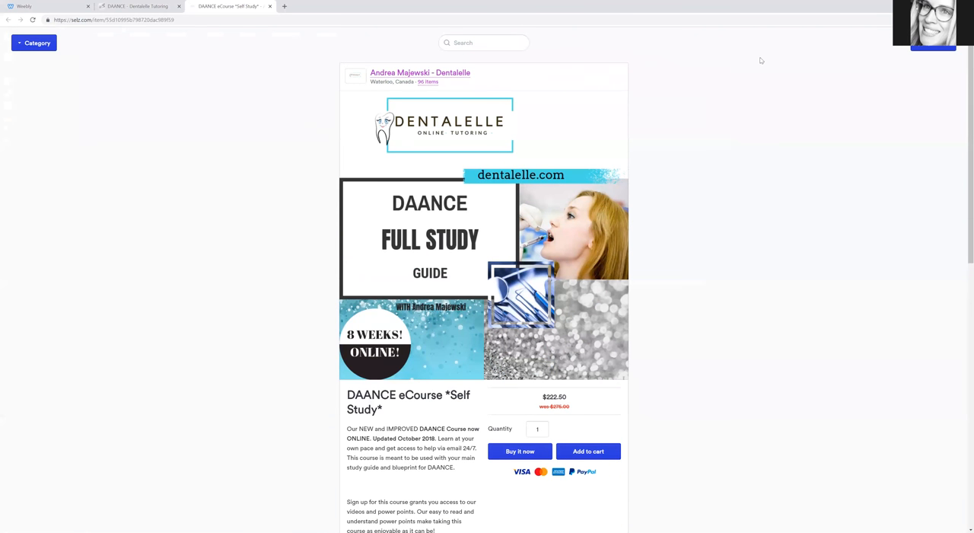